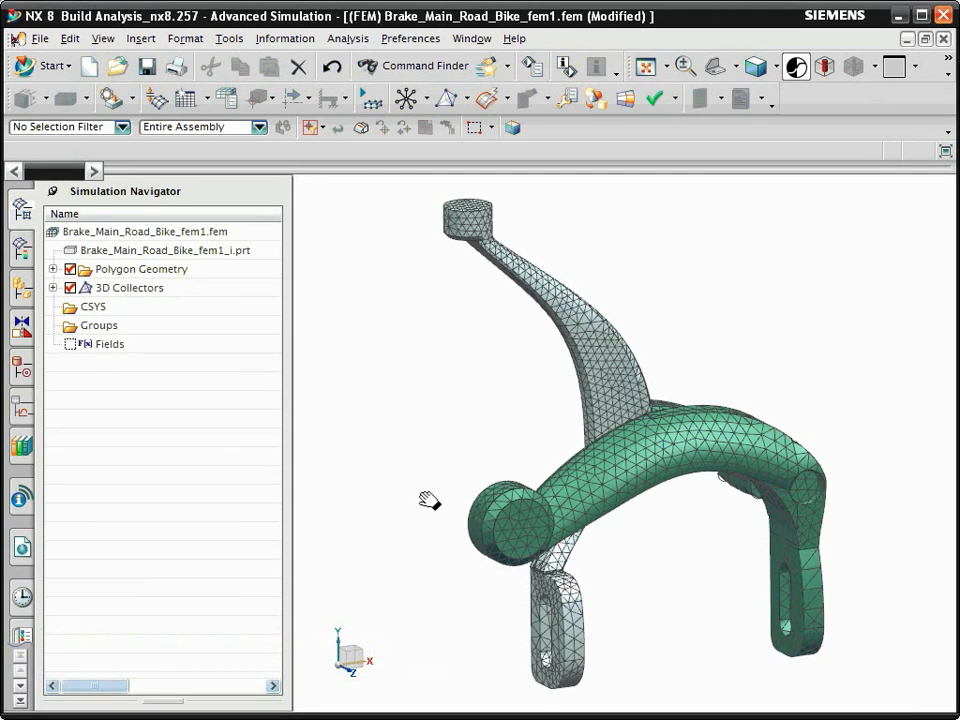
Rotate and zoom in on the caliper's slotted lower arm, then bring up the meshing operations list
left_click(687, 66)
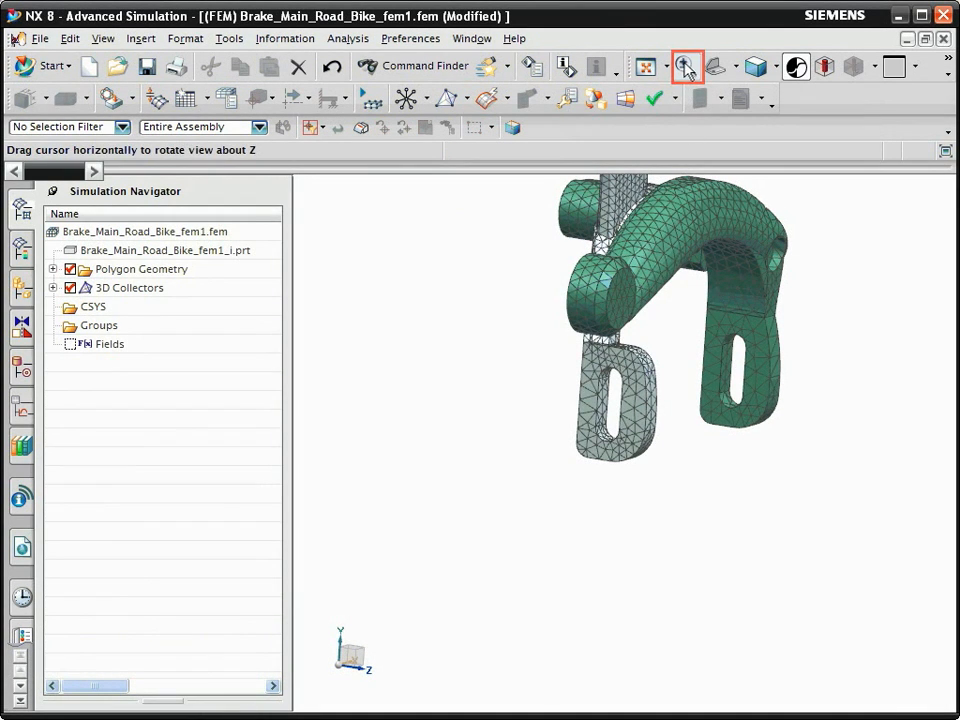
left_click(686, 66)
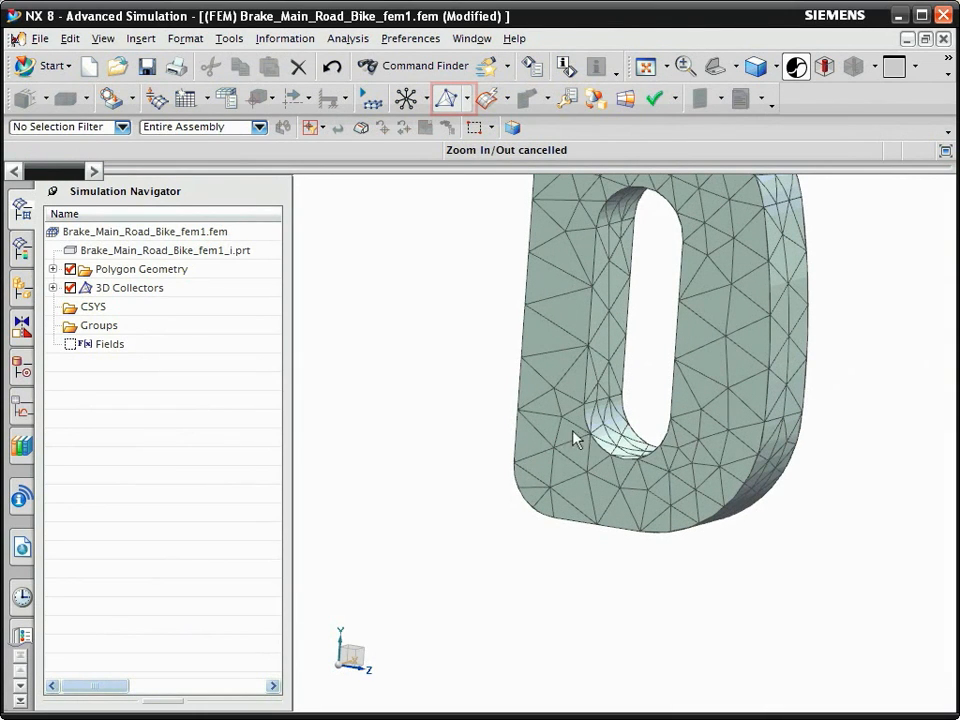
left_click(461, 97)
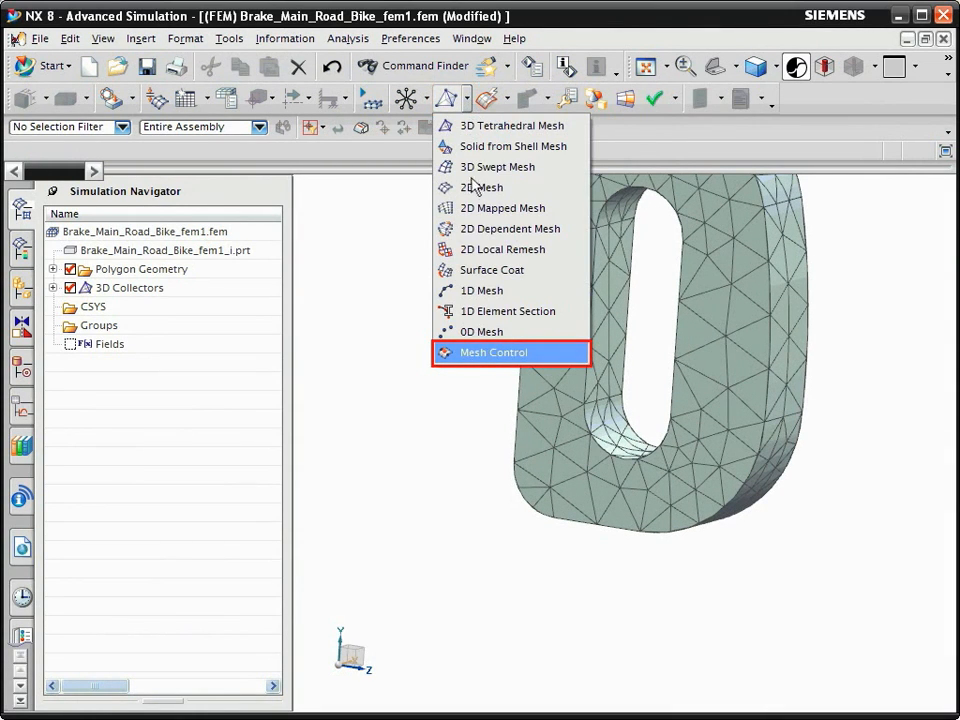
Add a Chordal Tolerance on Edge control to the slot's curved edge, auto-sized to 0.067072 mm
left_click(493, 352)
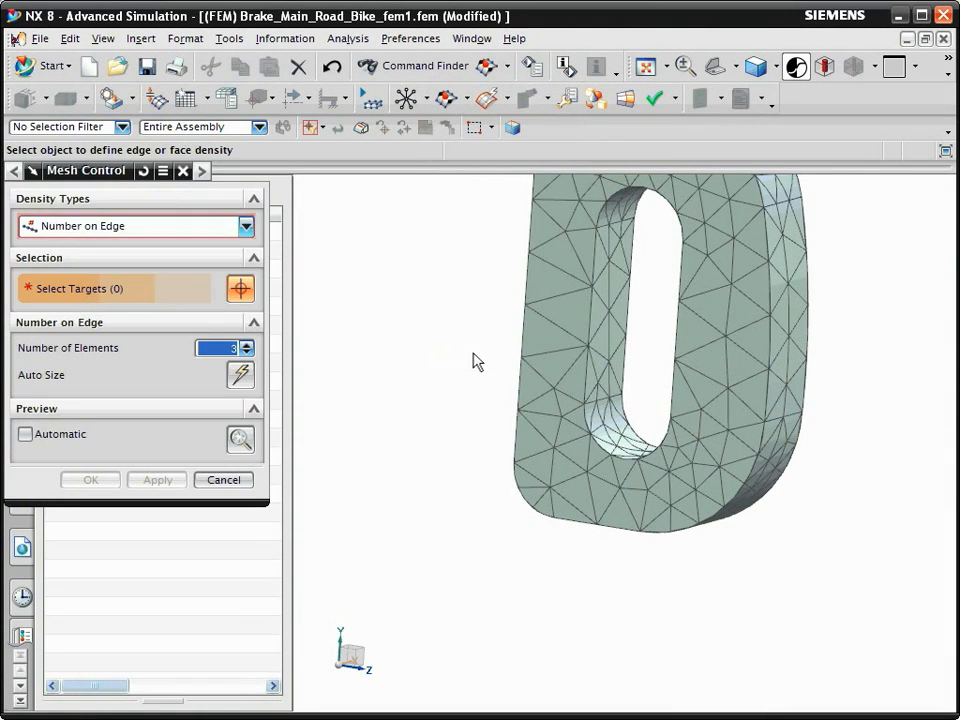
left_click(245, 225)
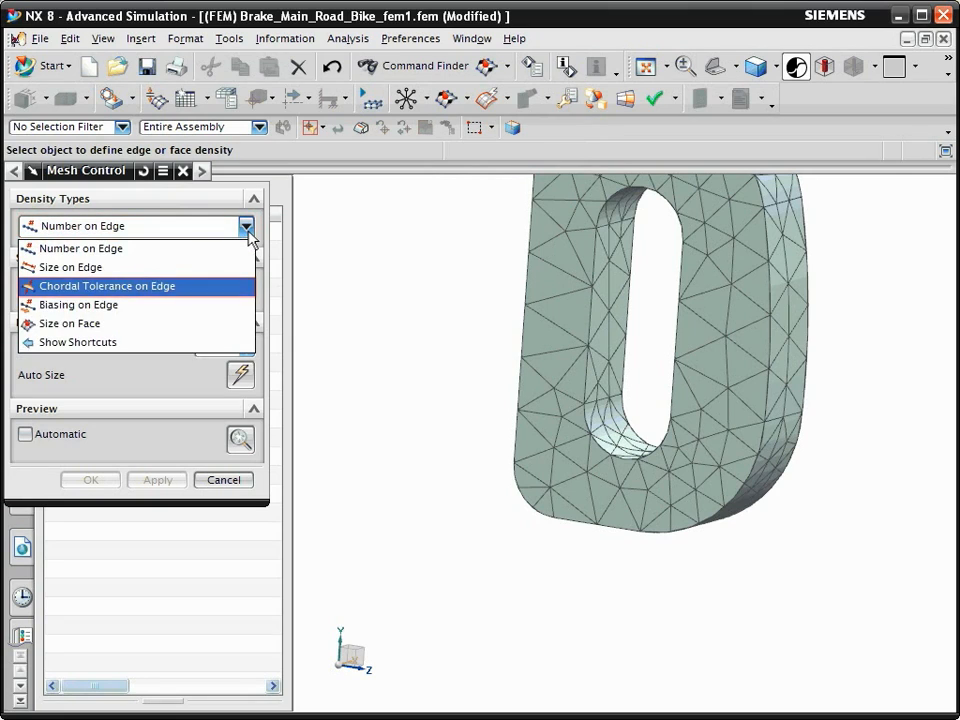
mouse_move(95, 295)
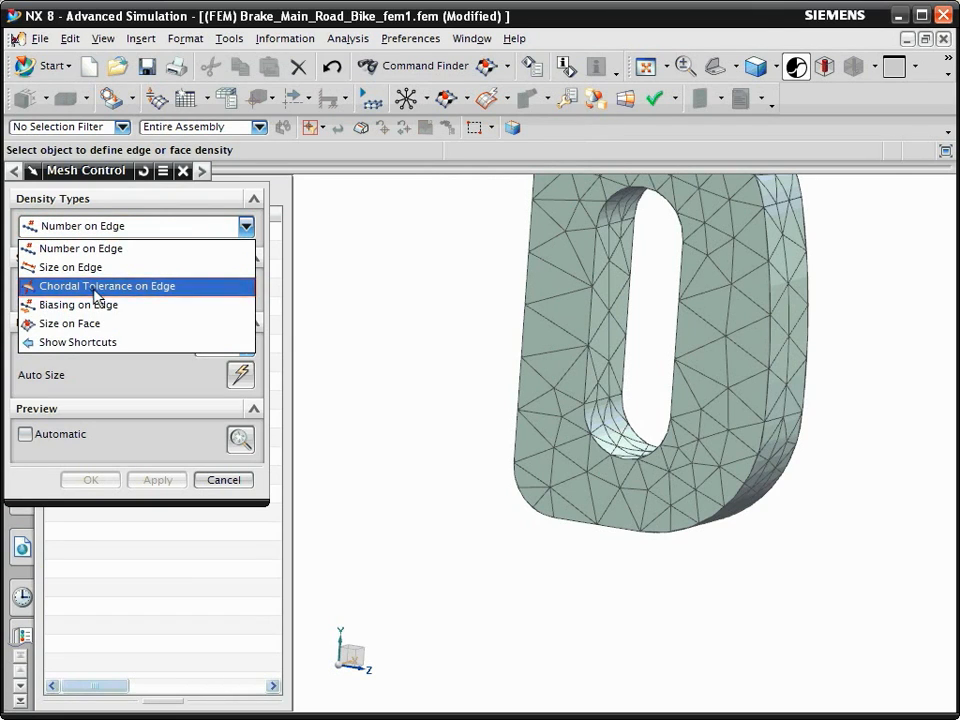
left_click(106, 286)
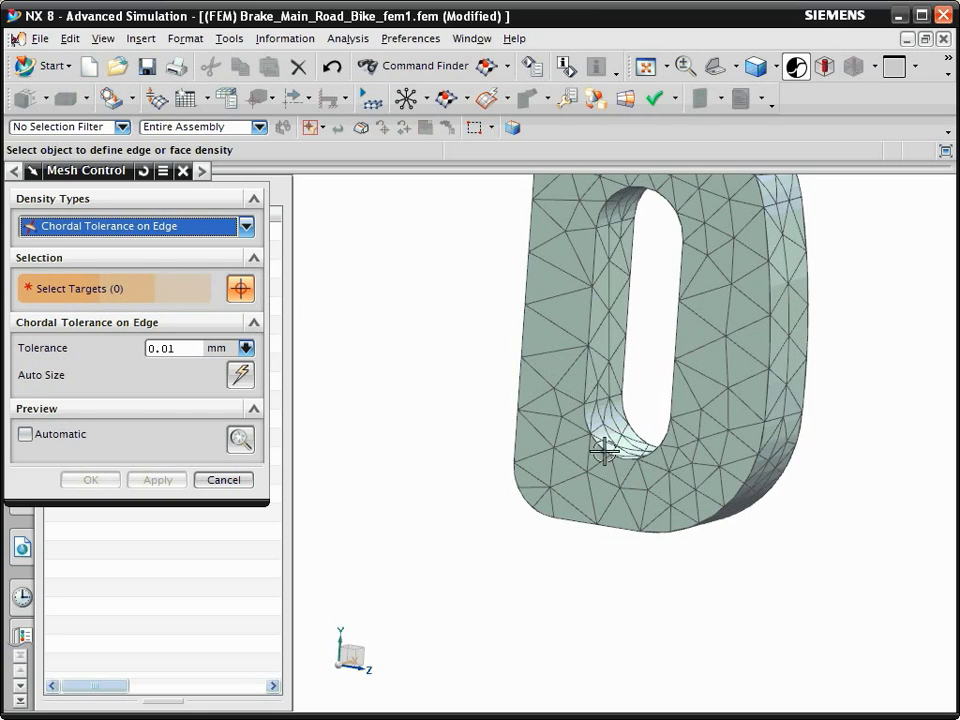
left_click(600, 450)
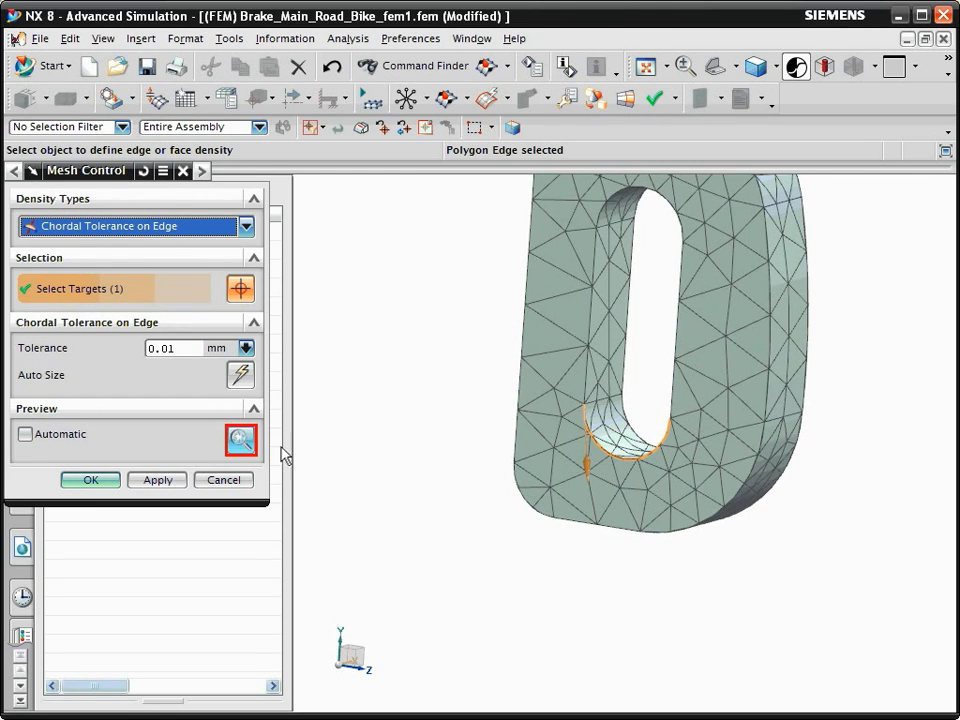
left_click(240, 441)
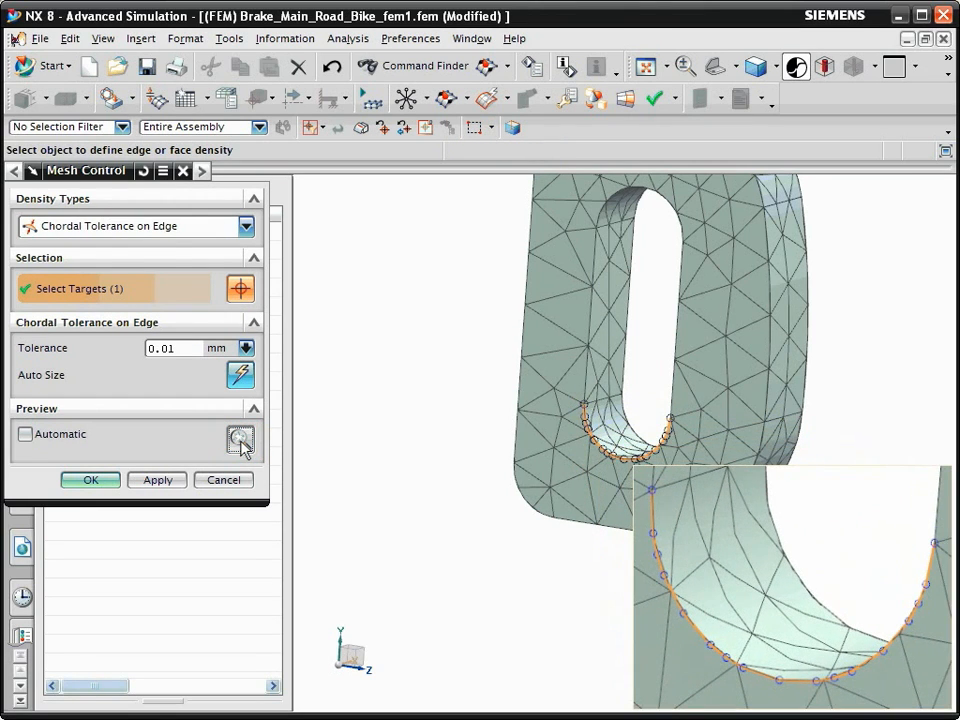
left_click(241, 375)
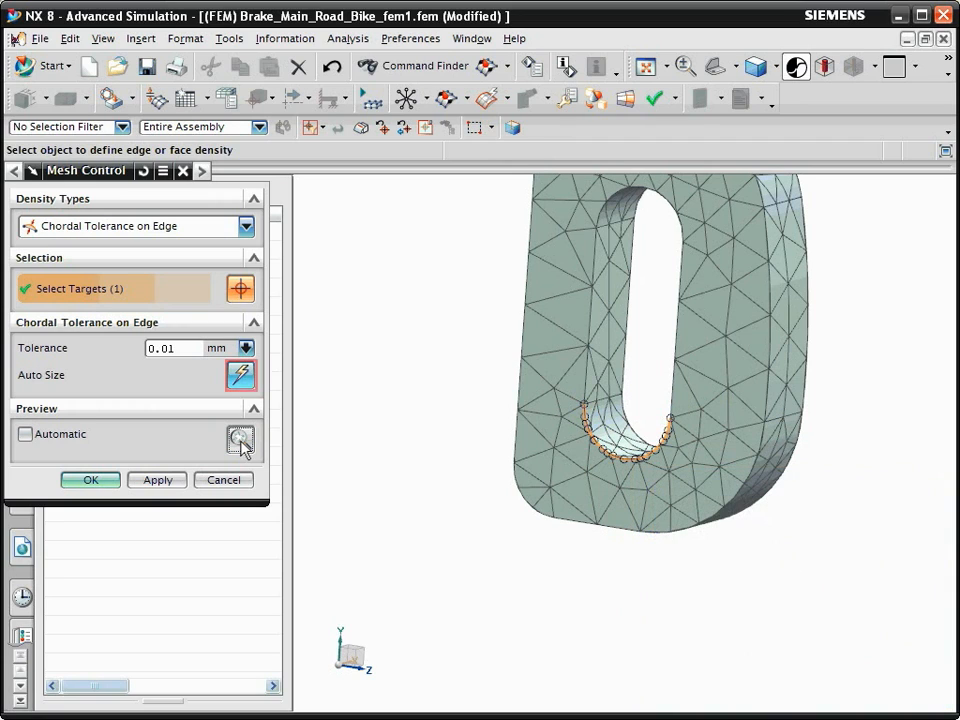
left_click(240, 375)
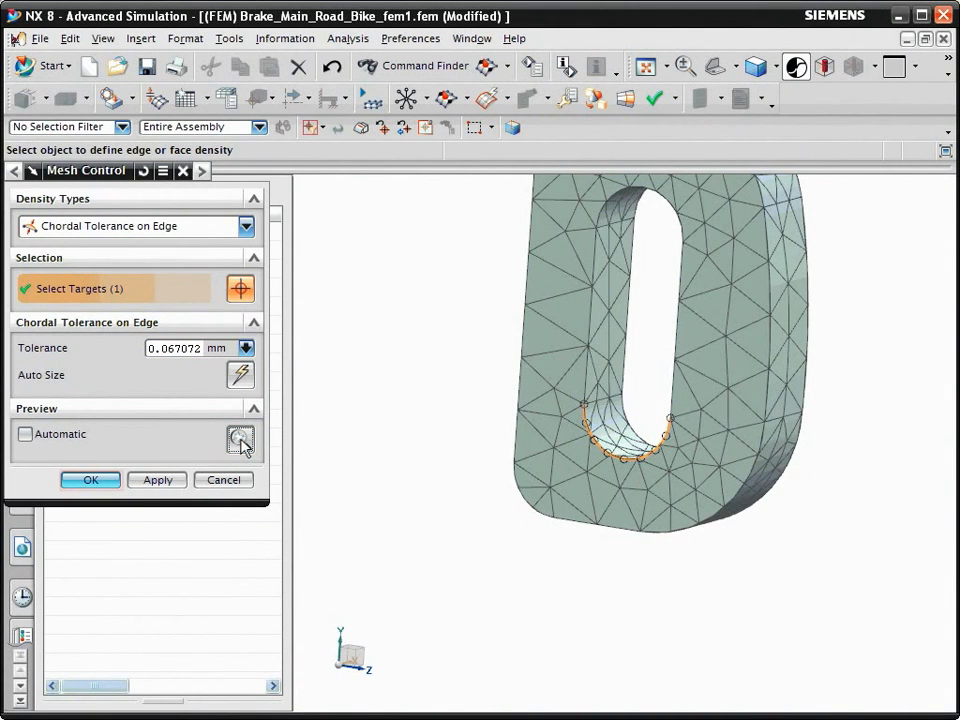
Apply the chordal control, remeshing to 12353 nodes and 6588 elements, then zoom onto the pivot end
left_click(90, 480)
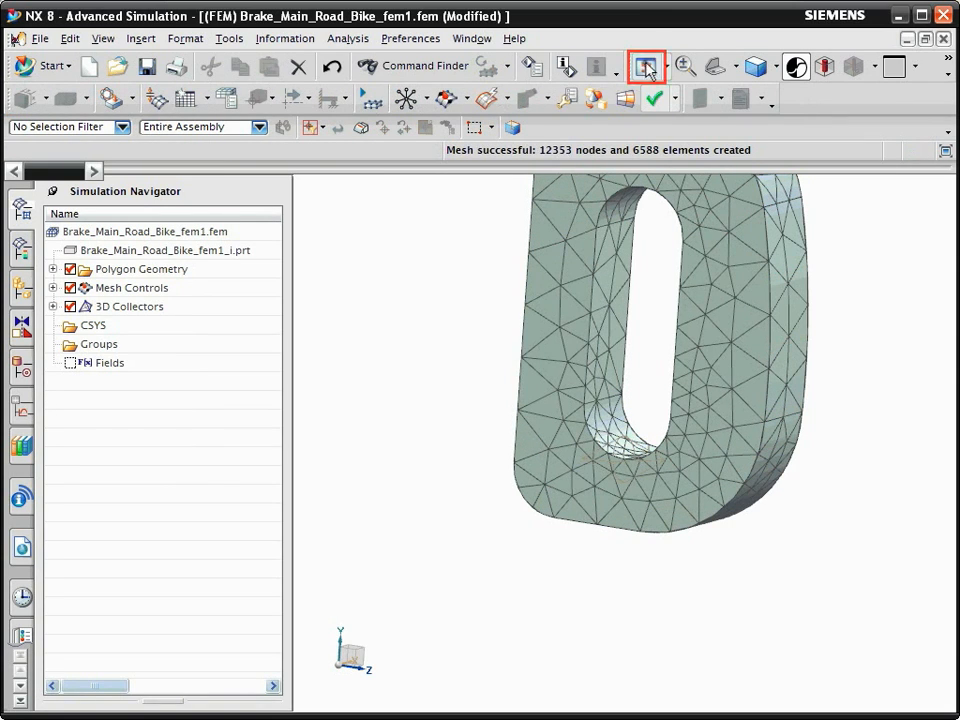
left_click(645, 66)
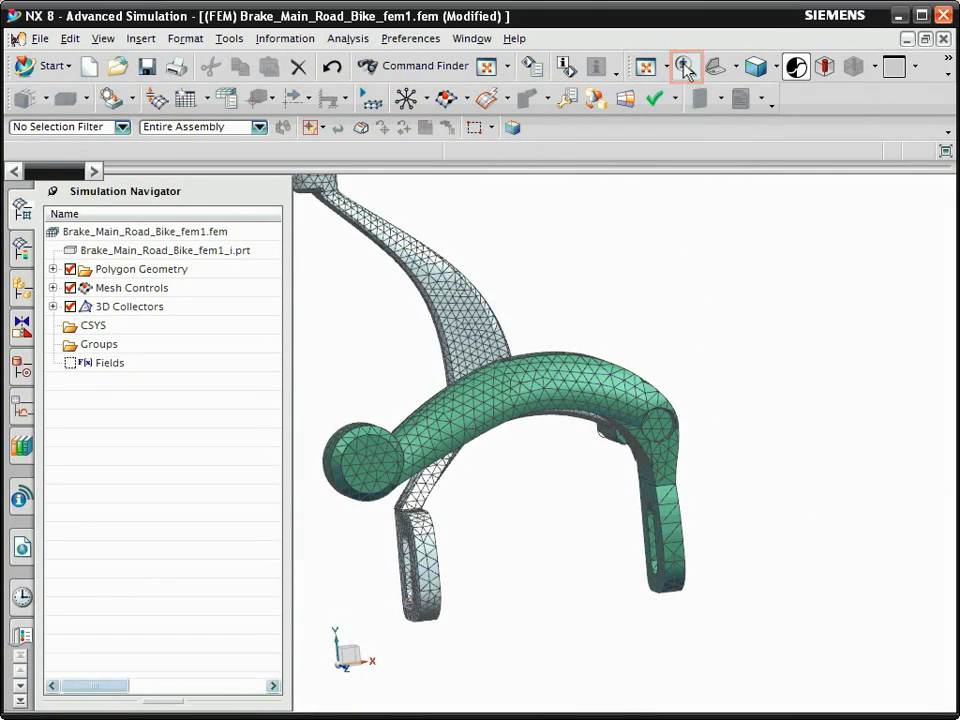
left_click(685, 66)
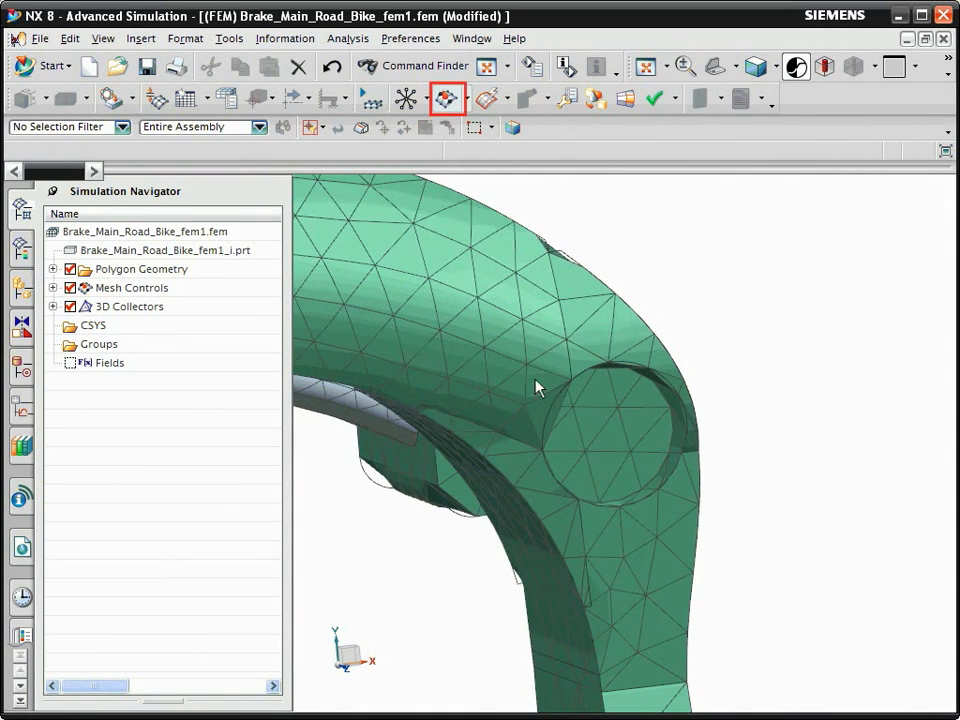
Apply a 12-element Number on Edge seed to a pivot edge, and enter 10 for the boss edge
left_click(446, 98)
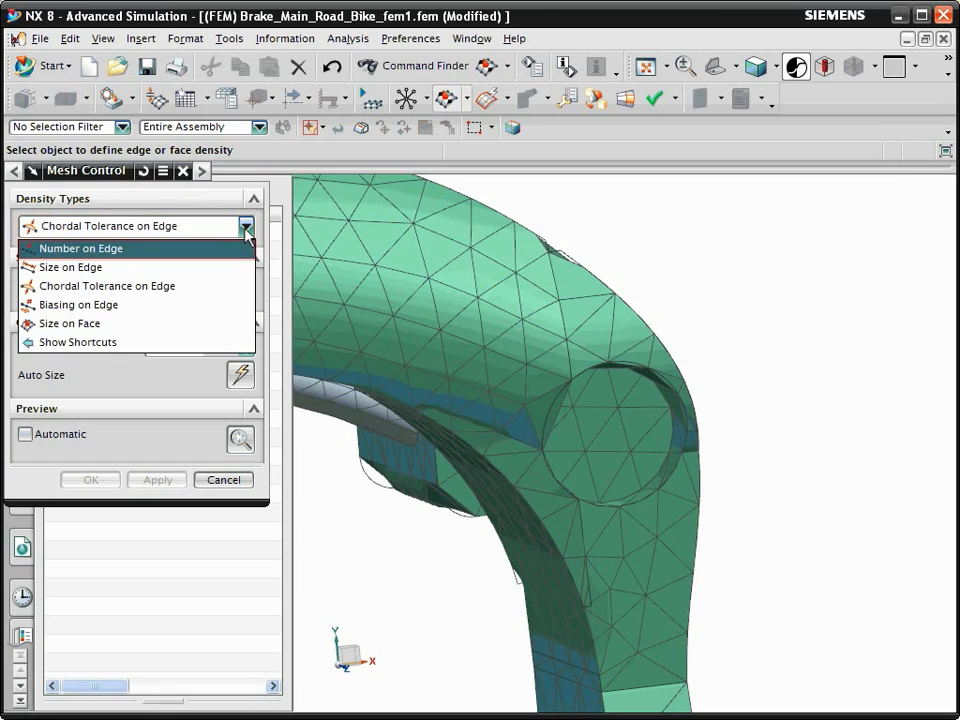
left_click(81, 248)
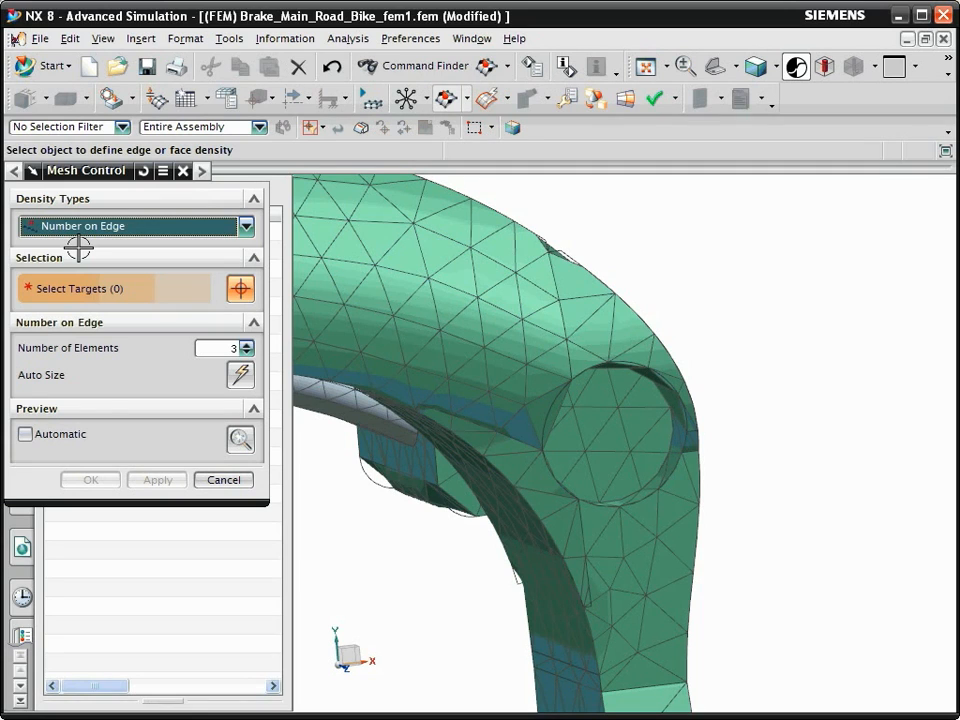
mouse_move(663, 348)
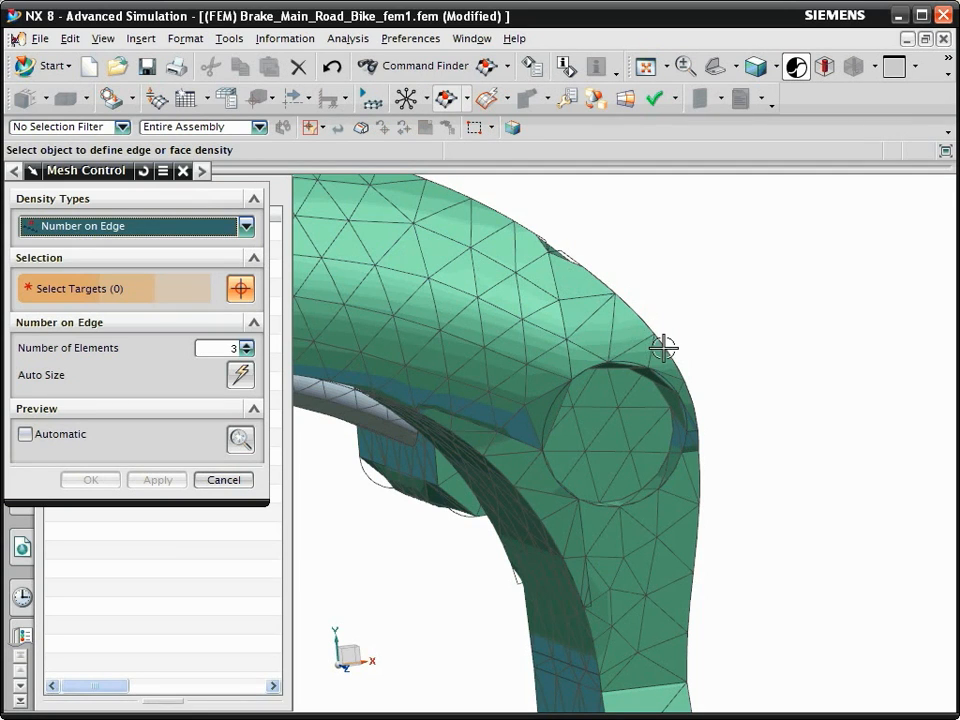
left_click(665, 350)
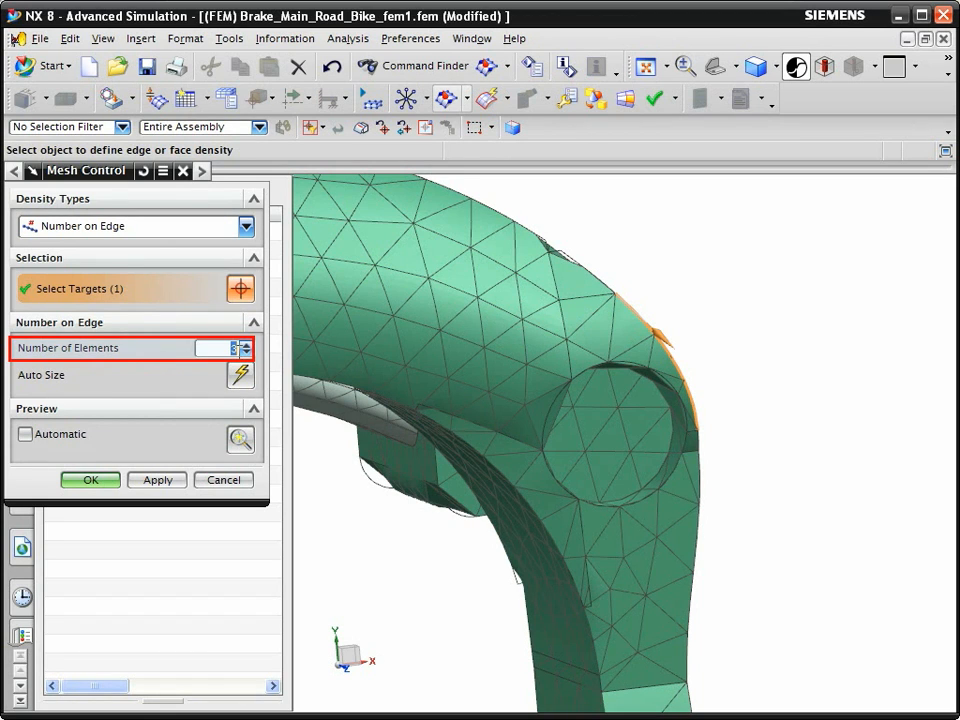
type("12")
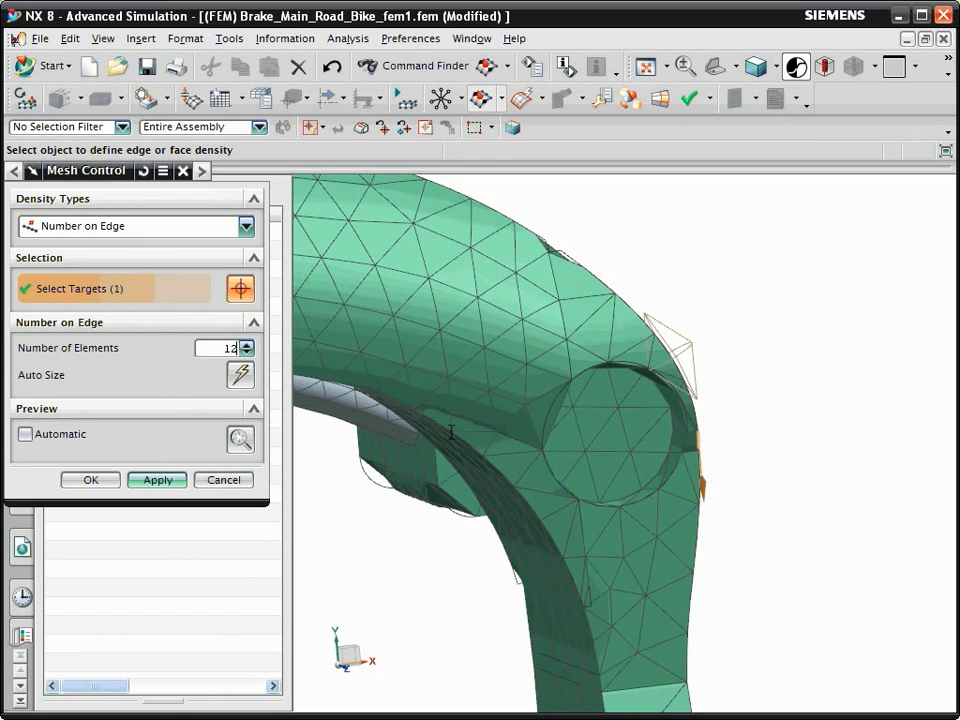
left_click(248, 351)
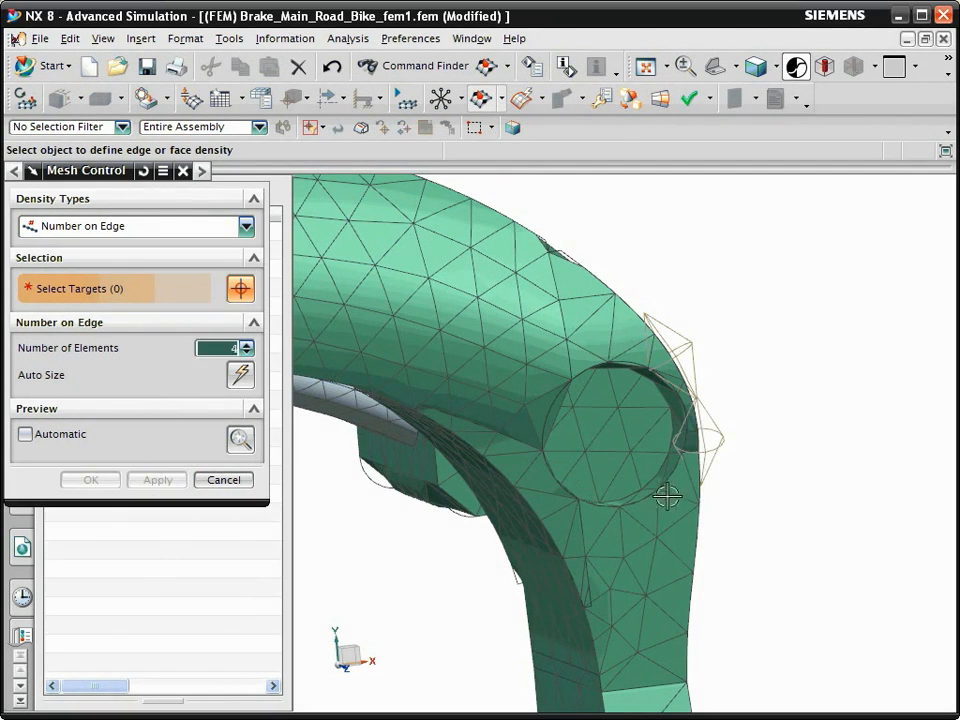
left_click(695, 500)
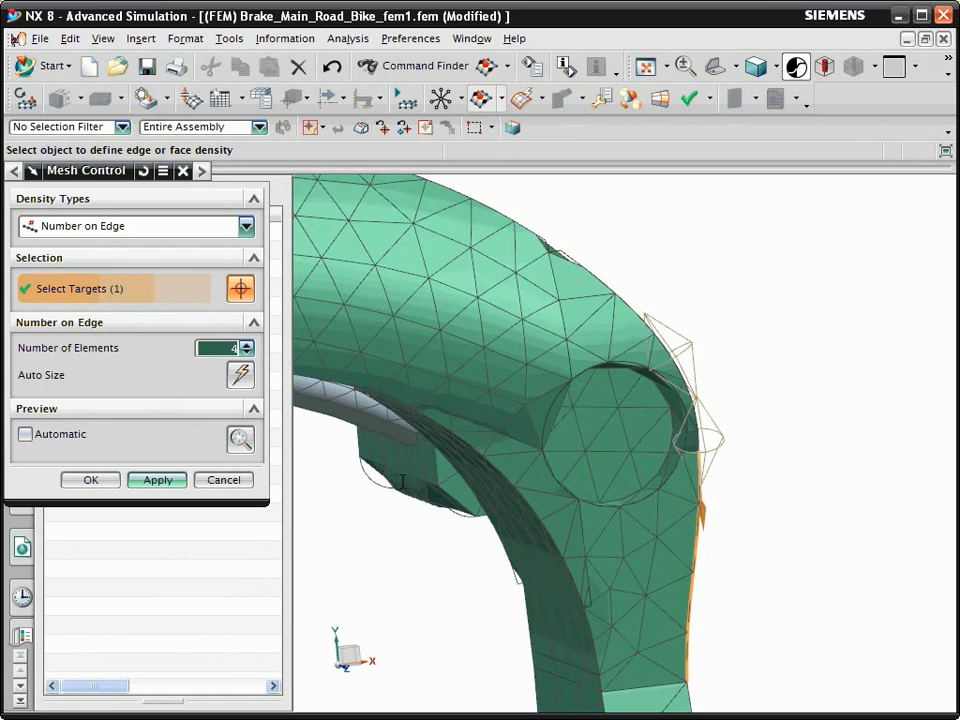
type("10")
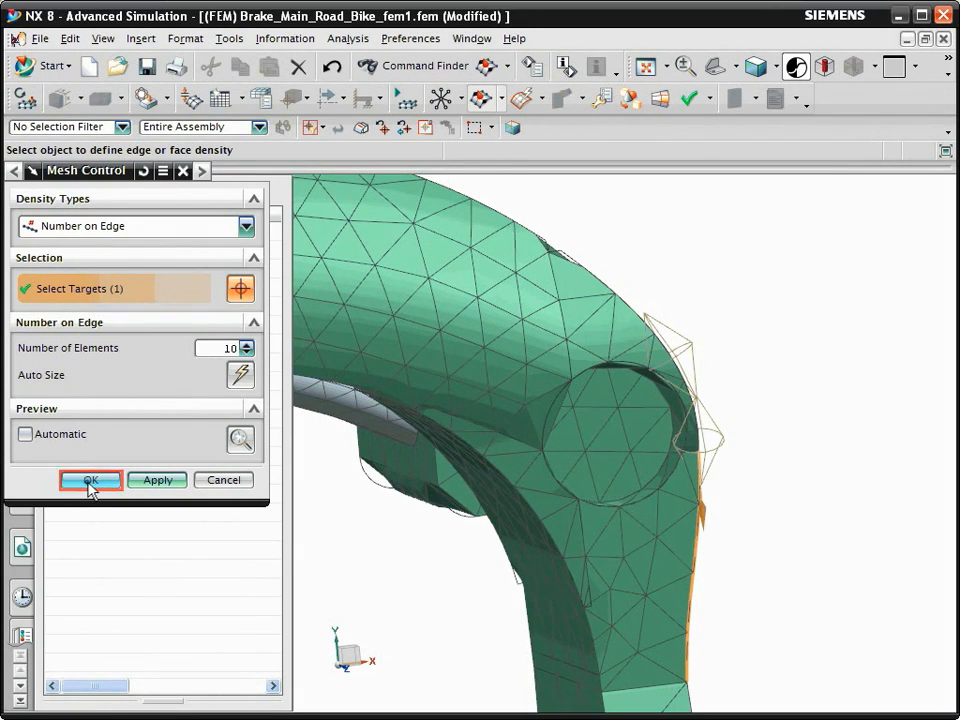
Confirm the 10-element edge seed, frame the slender arm, and start another mesh control
left_click(89, 480)
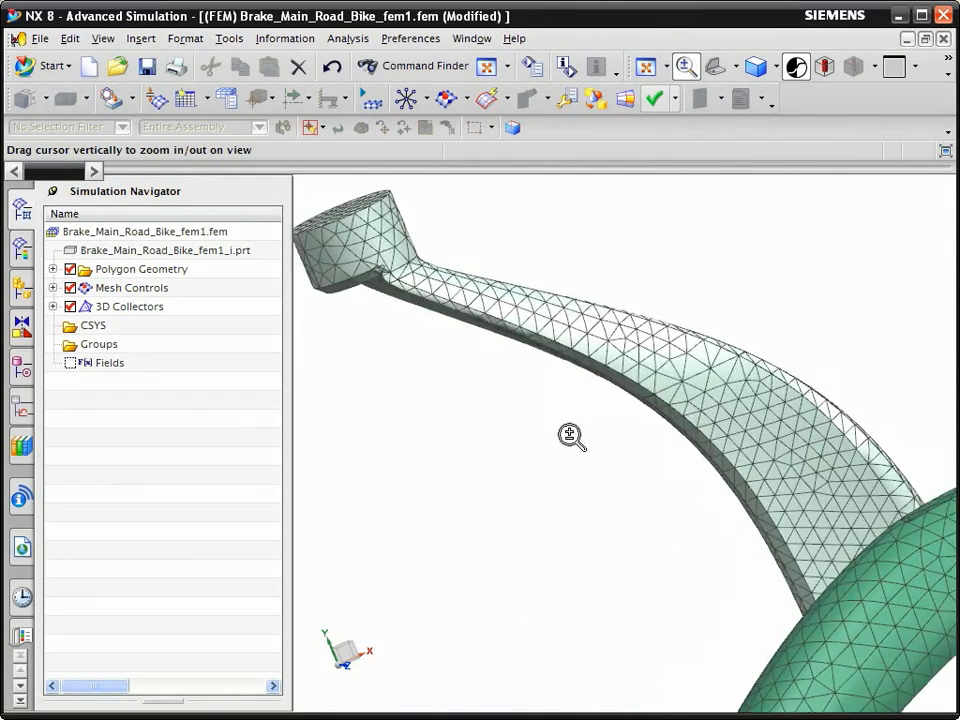
left_click(449, 98)
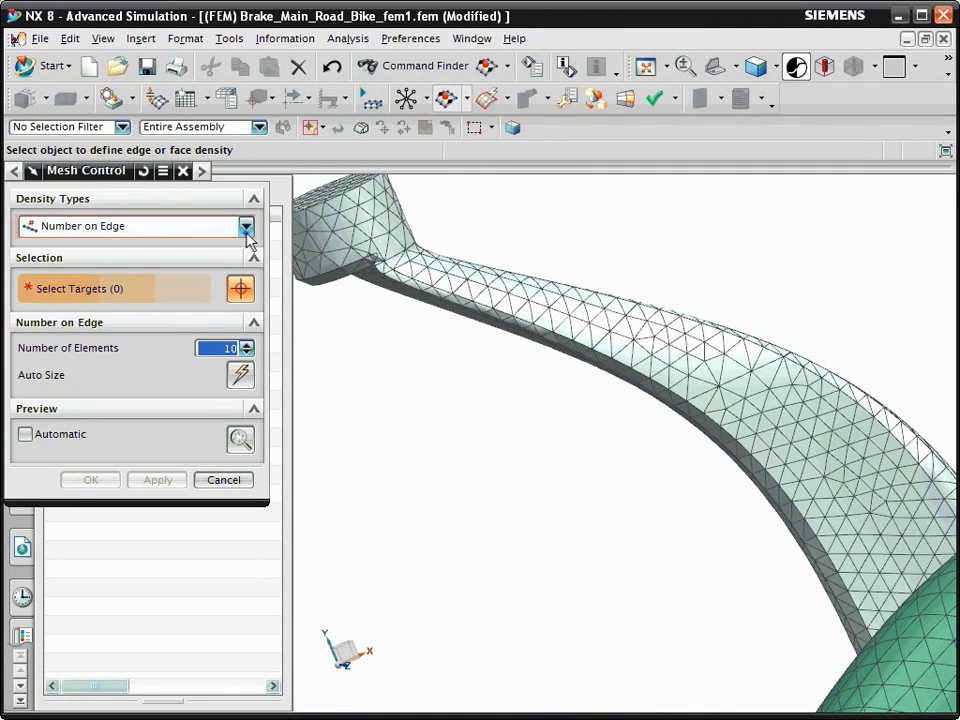
Set a Biasing on Edge seed of 20 elements on the arm's long edge, originating at its end
left_click(245, 226)
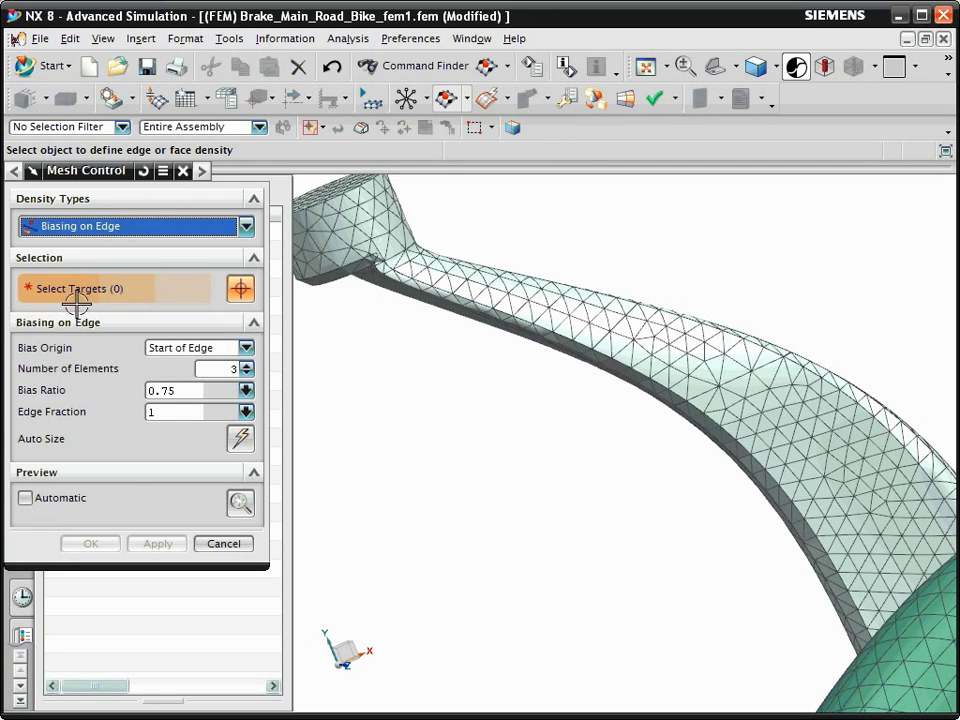
mouse_move(442, 290)
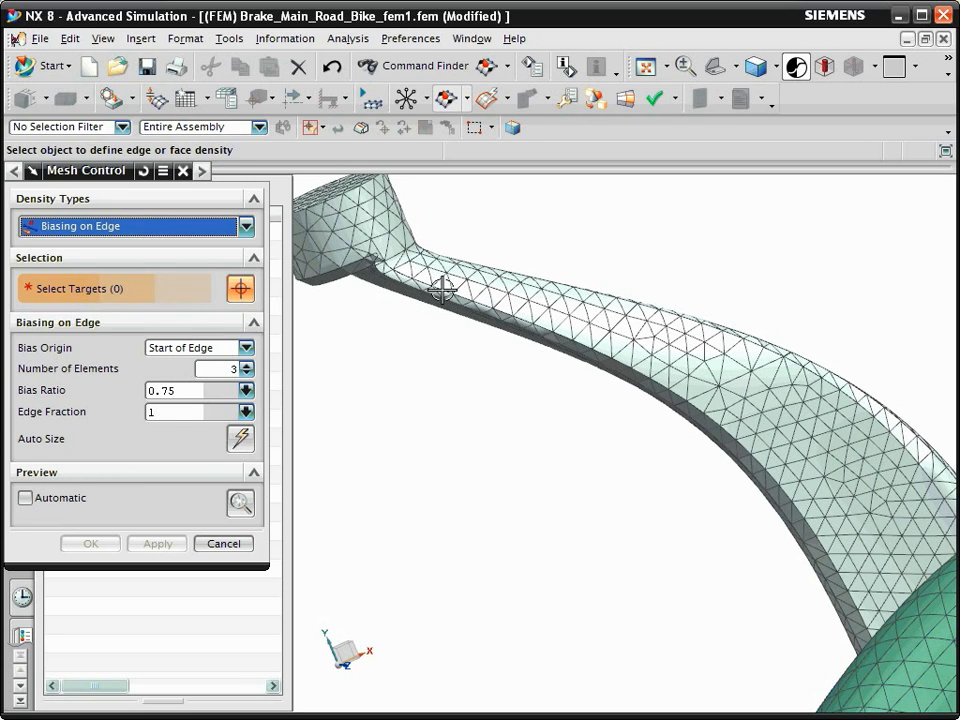
left_click(445, 298)
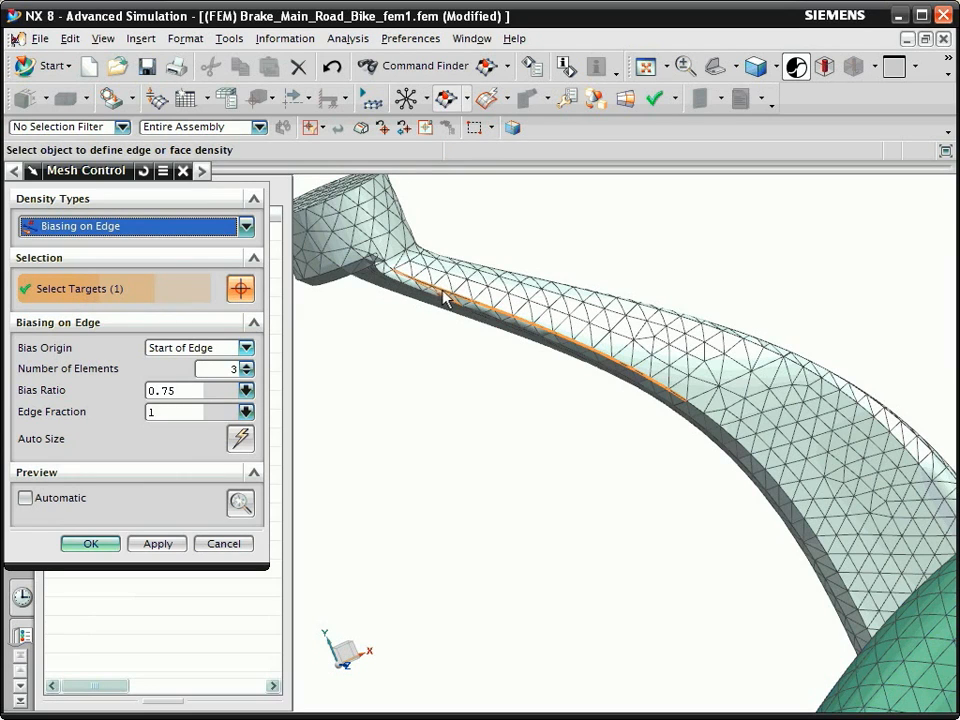
mouse_move(250, 360)
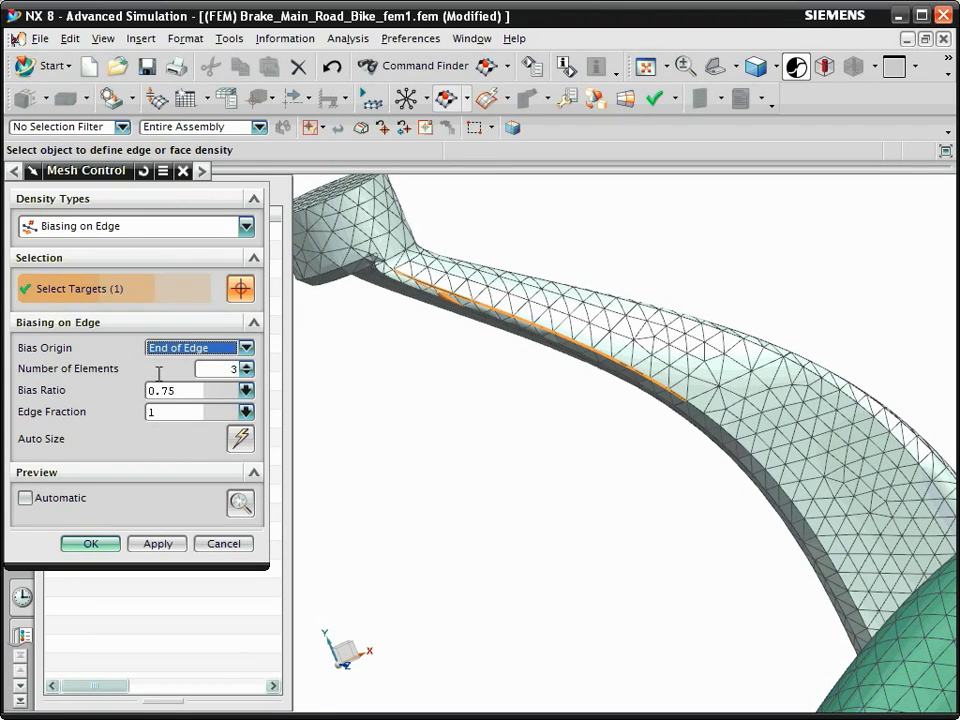
left_click(200, 368)
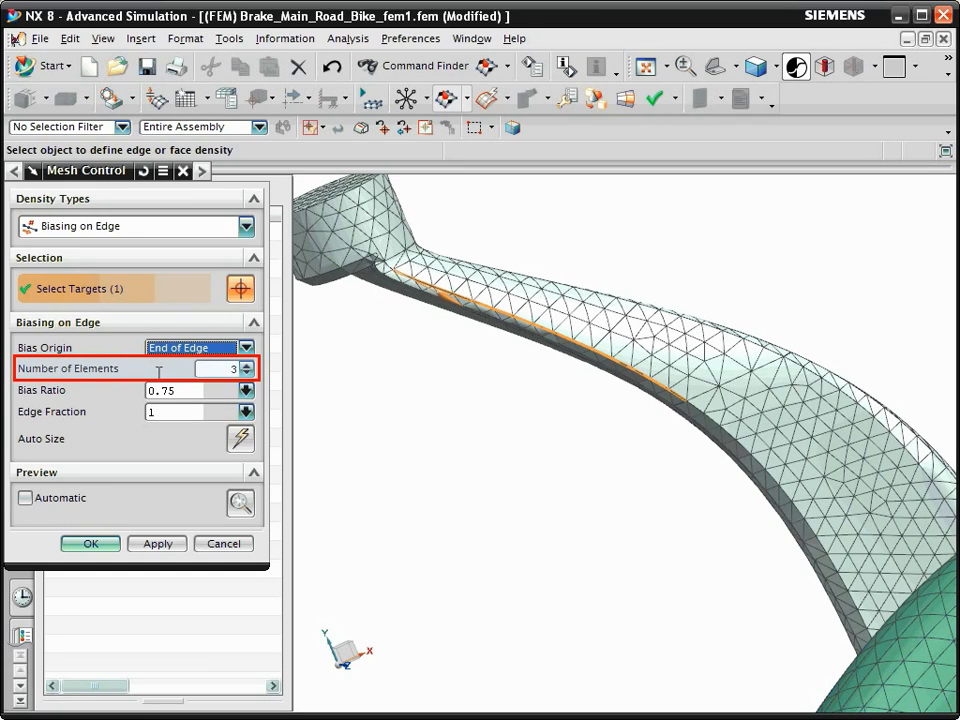
left_click(246, 373)
type("20")
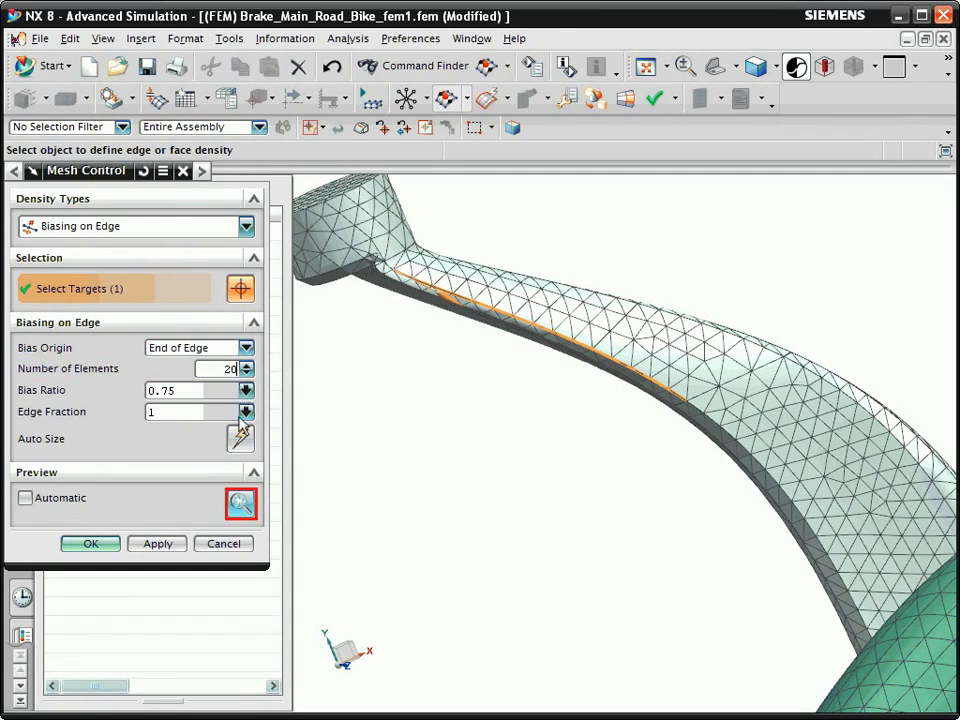
Set the arm edge's bias ratio and edge fraction to 0.1, auto-sized to 9 elements, and preview
left_click(240, 503)
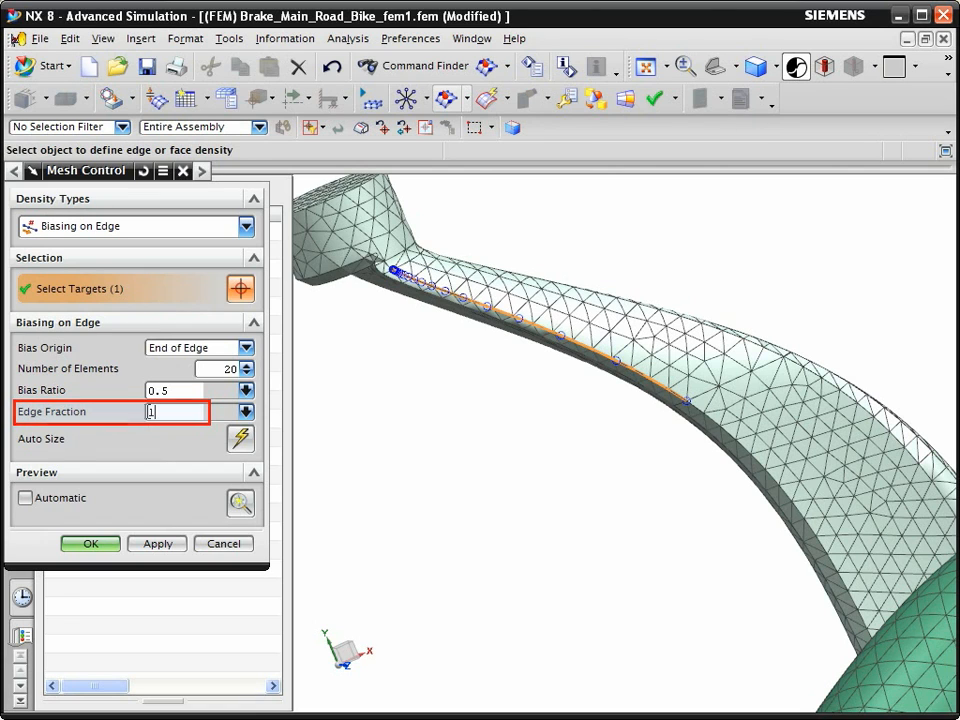
type("0.5")
left_click(194, 389)
type("0.1")
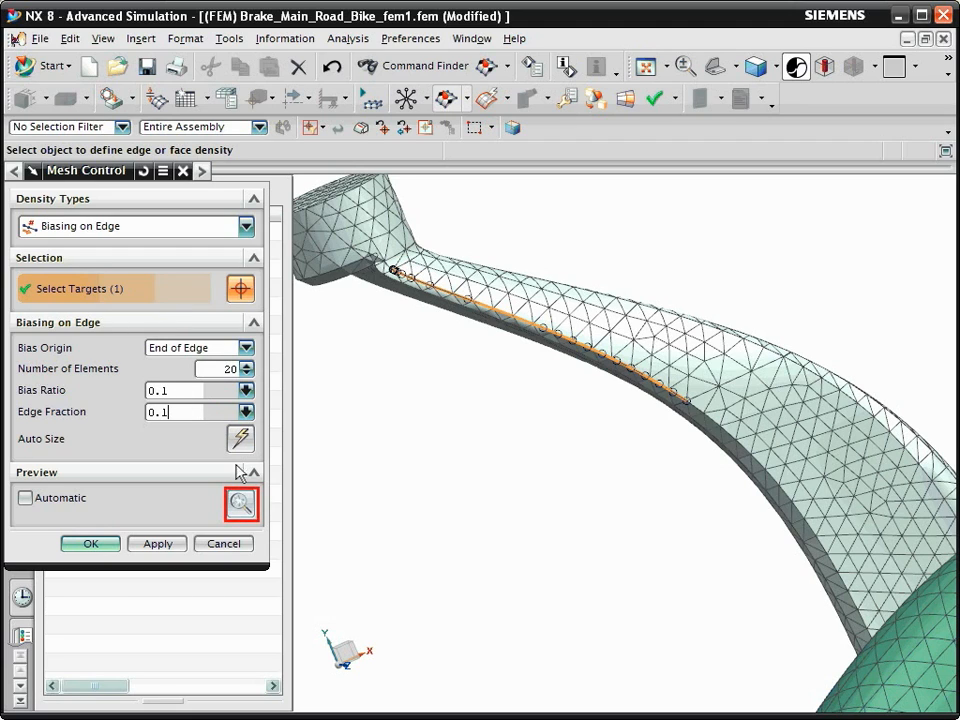
left_click(240, 503)
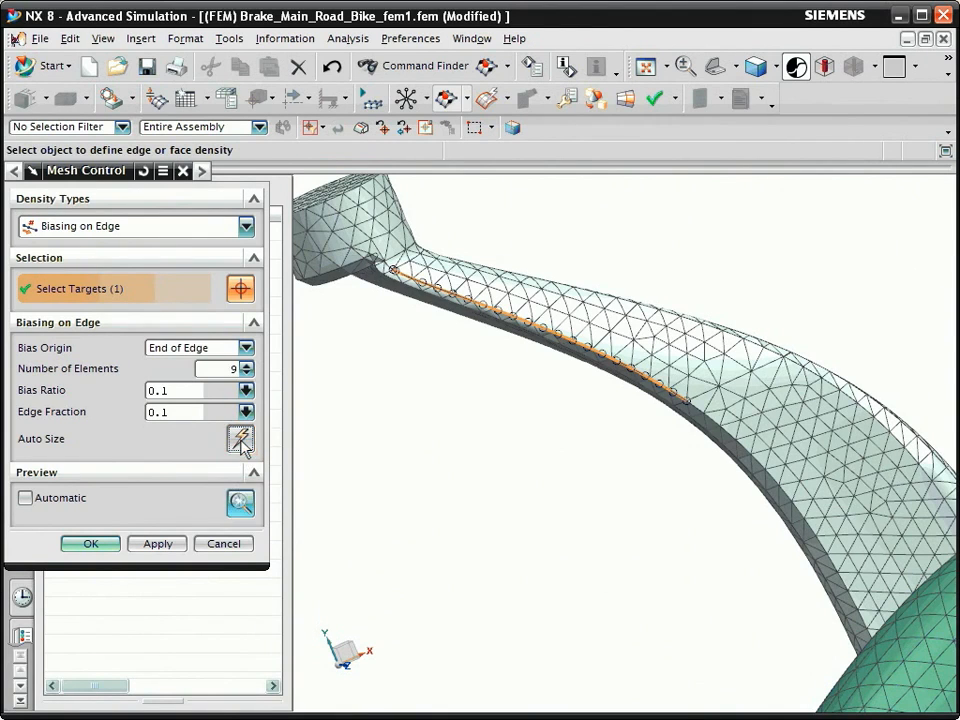
left_click(240, 502)
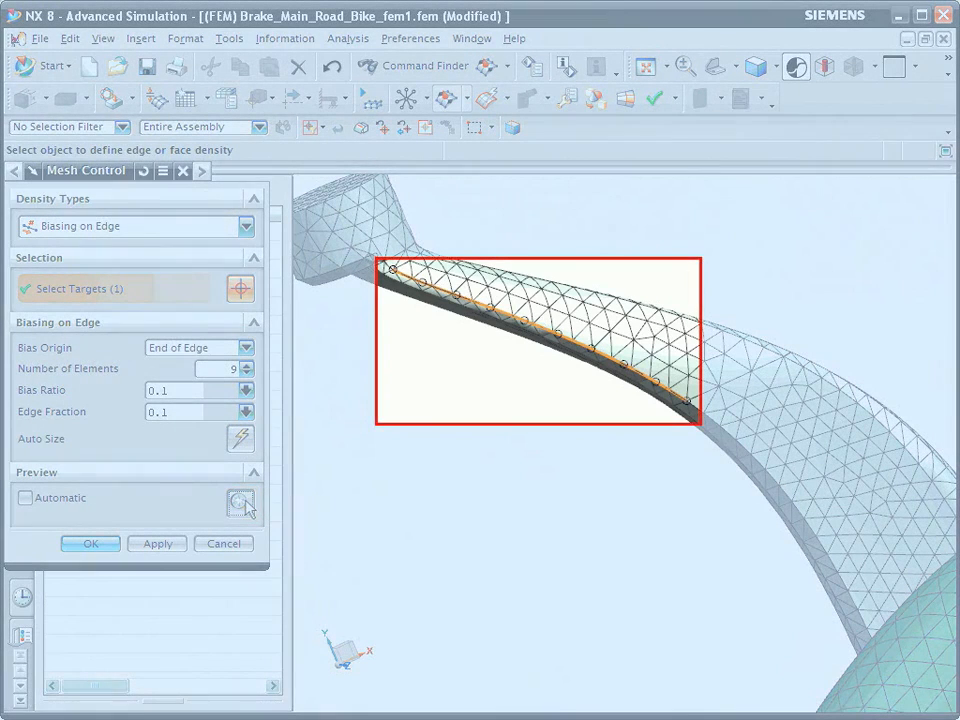